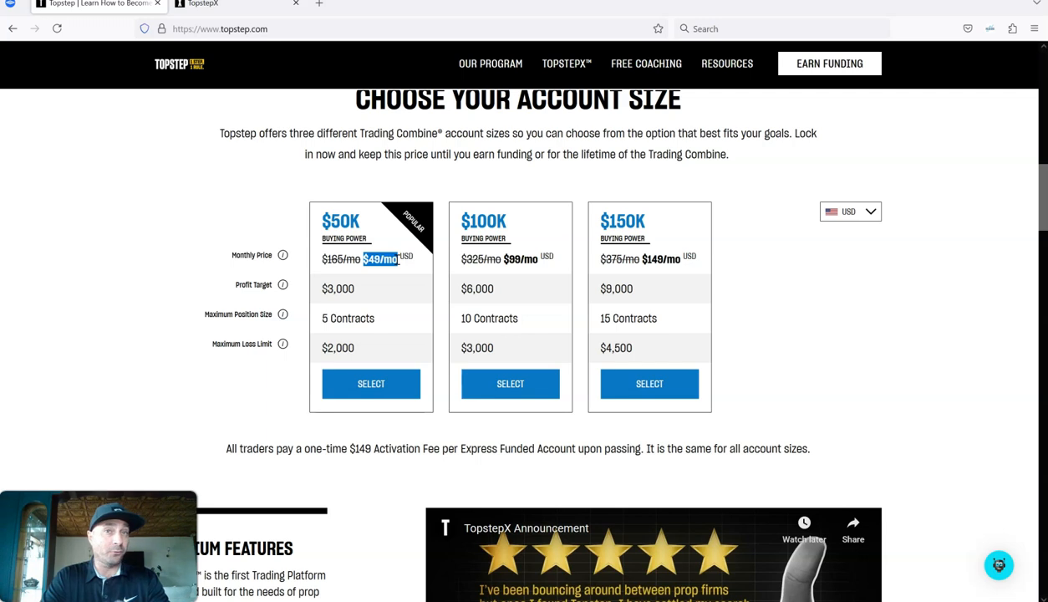
{"action": "mouse_move", "coordinate": [378, 290]}
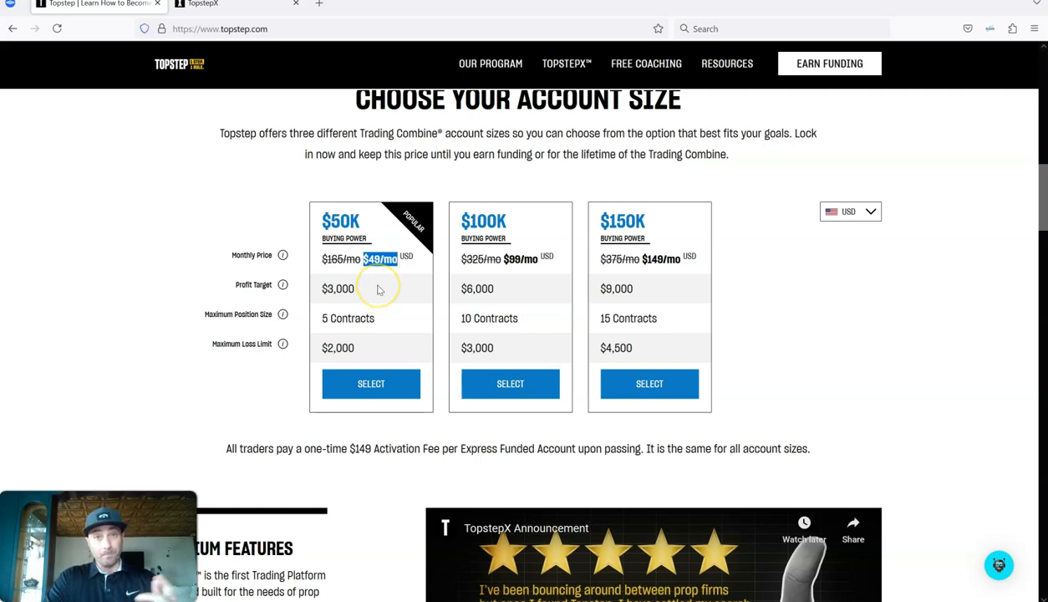
{"action": "mouse_move", "coordinate": [334, 281]}
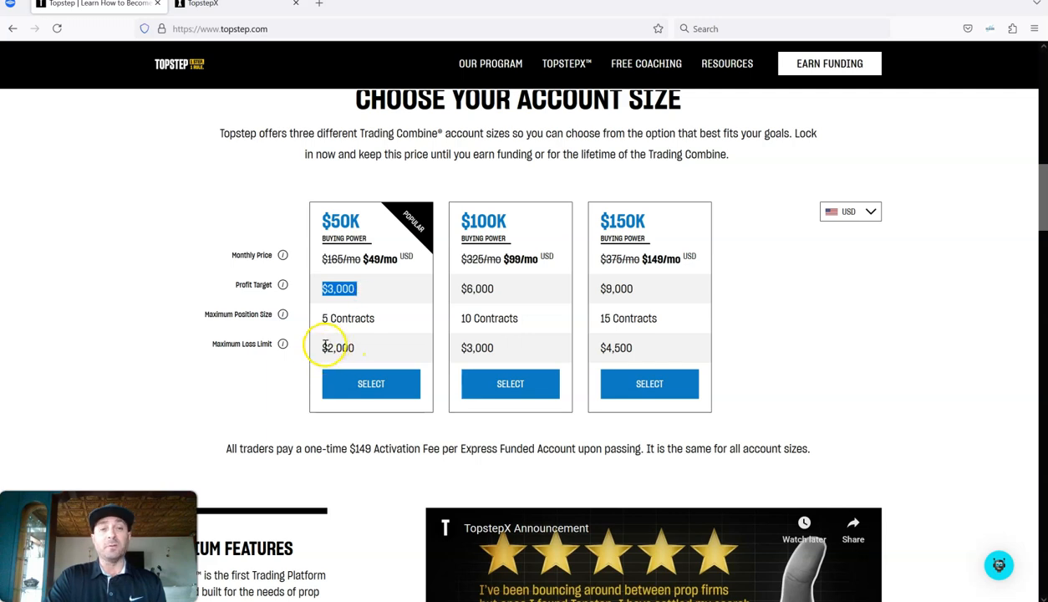
- Highlight the $2,000 maximum loss limit and the 5-contract maximum position size
{"action": "left_click", "coordinate": [338, 348]}
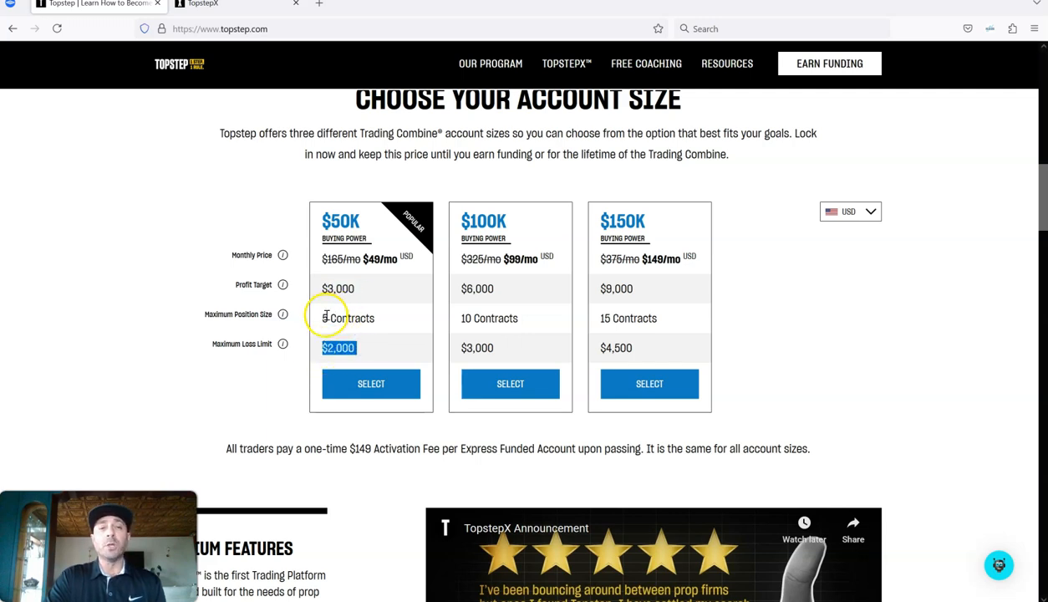
{"action": "double_click", "coordinate": [349, 318]}
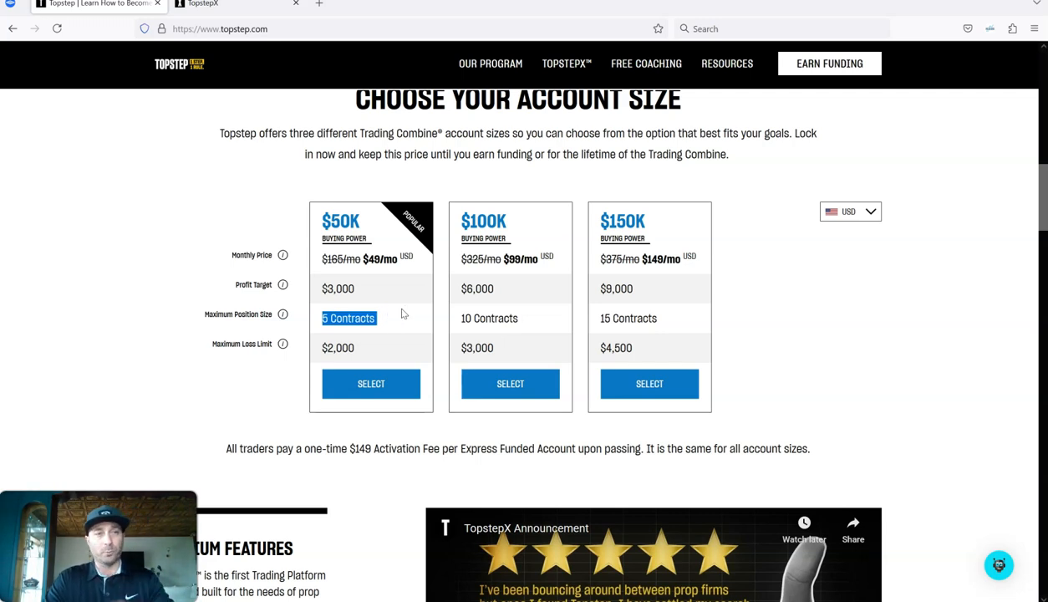
{"action": "mouse_move", "coordinate": [386, 303]}
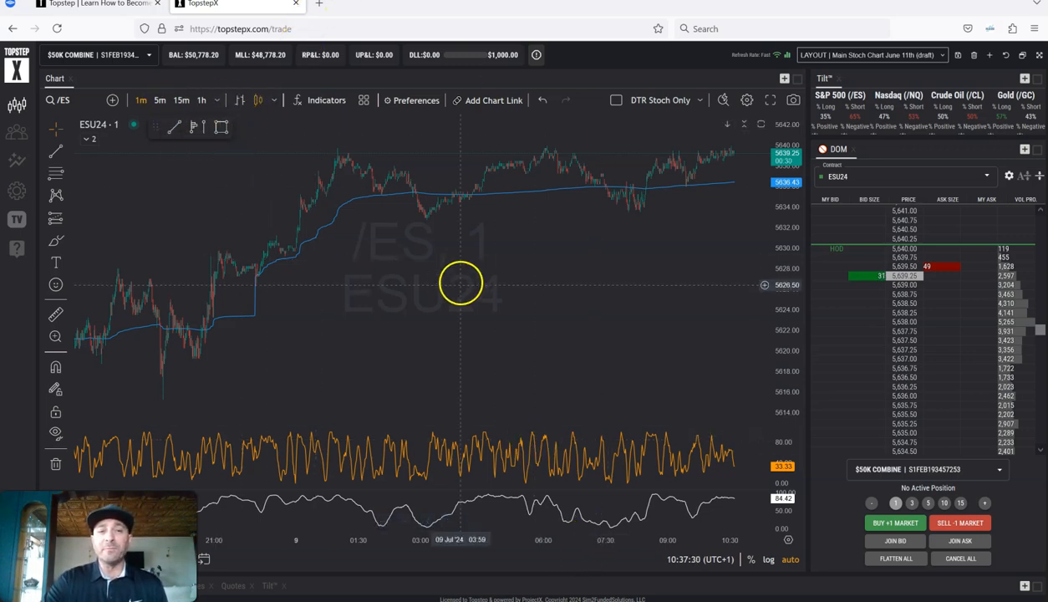
{"action": "mouse_move", "coordinate": [272, 246]}
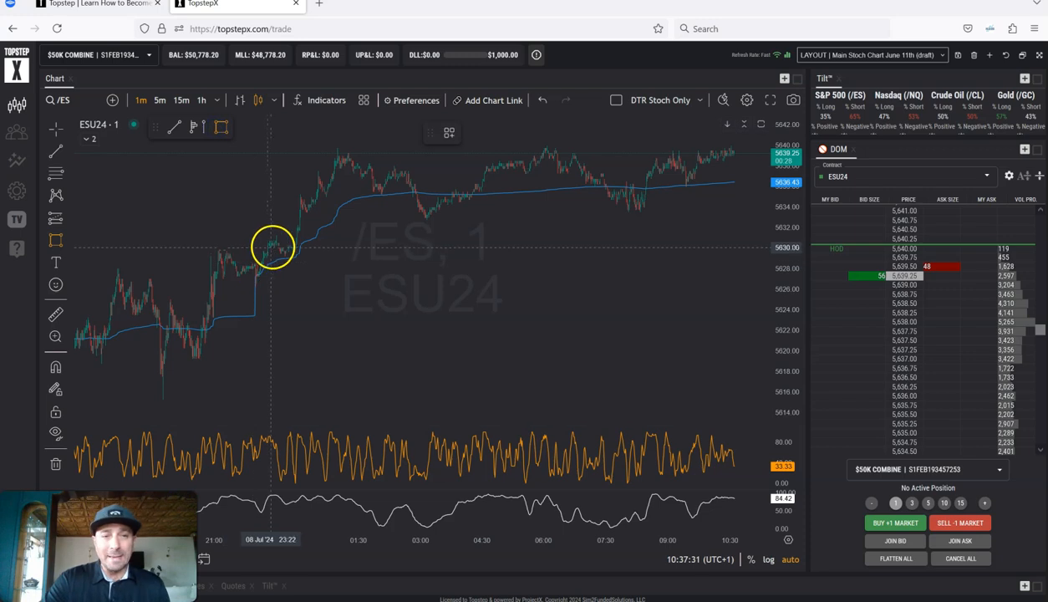
- Drag a rectangle across the ES chart spanning roughly 5629 to 5630
{"action": "left_click_drag", "start_coordinate": [272, 250], "coordinate": [610, 255]}
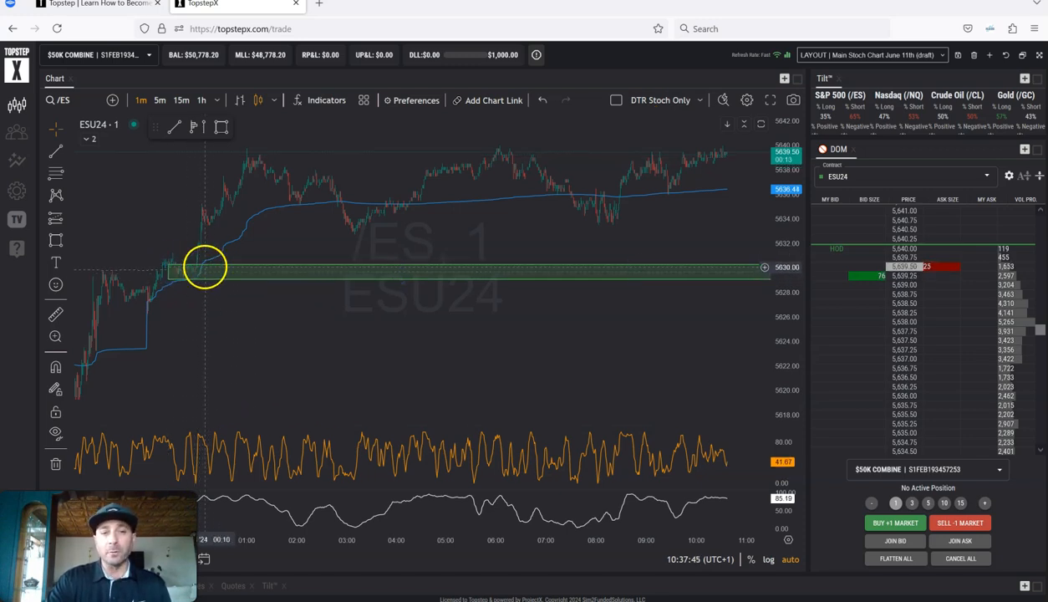
{"action": "mouse_move", "coordinate": [737, 176]}
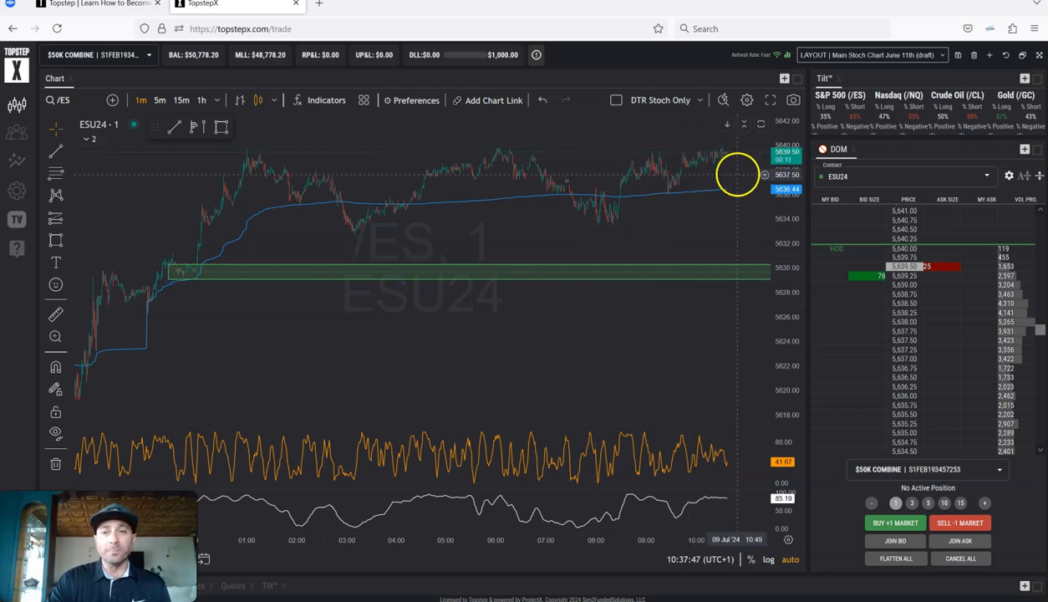
{"action": "mouse_move", "coordinate": [748, 269]}
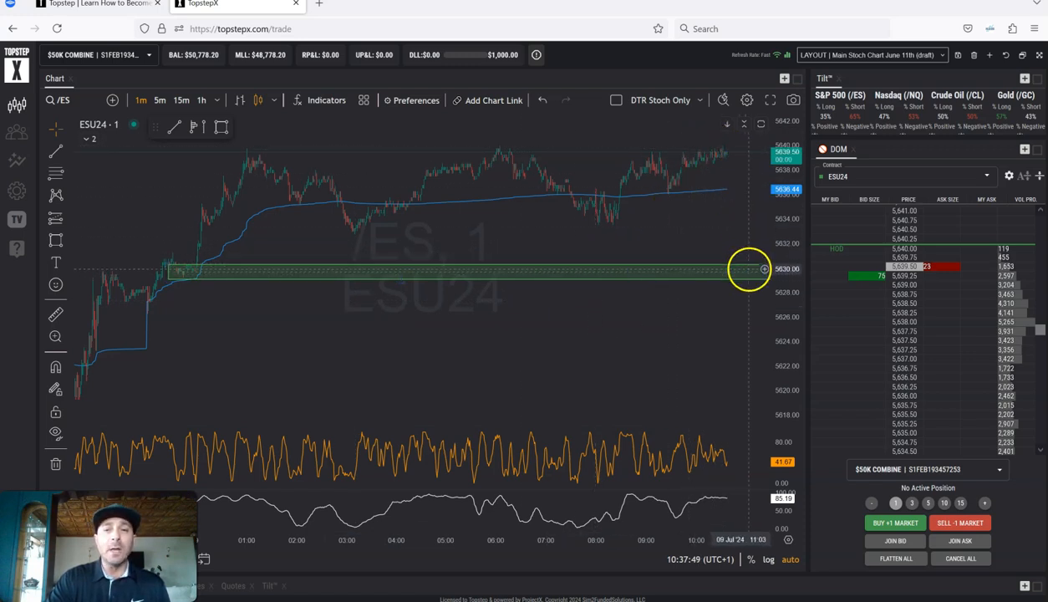
{"action": "mouse_move", "coordinate": [765, 260]}
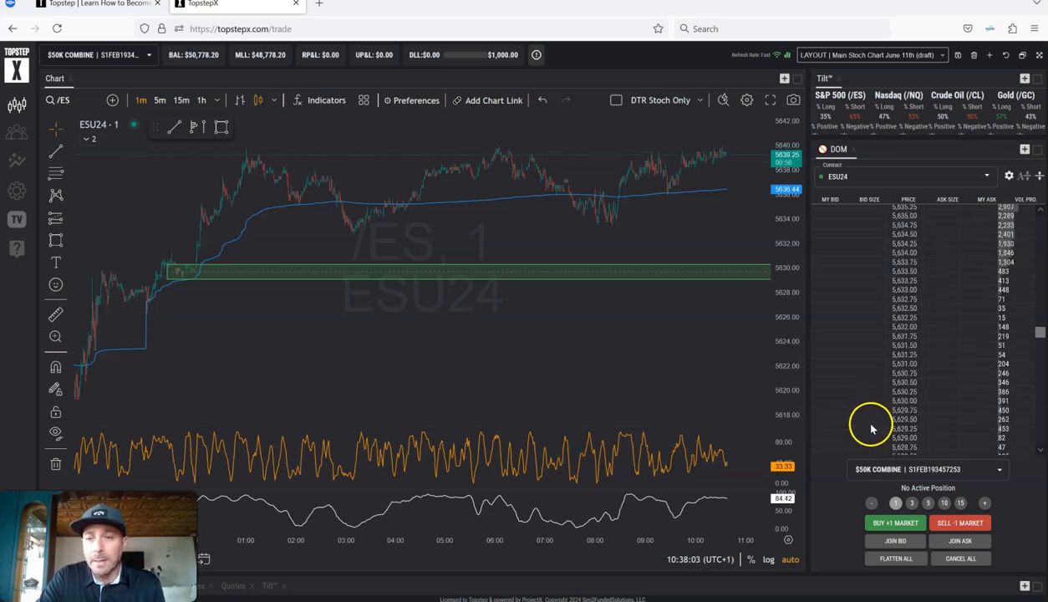
{"action": "mouse_move", "coordinate": [872, 402]}
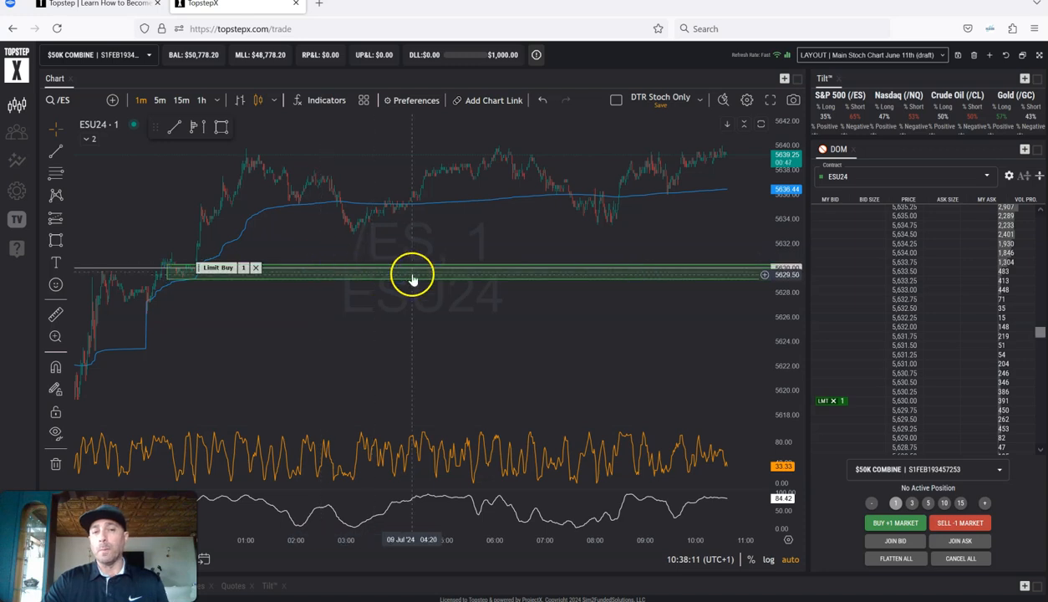
{"action": "mouse_move", "coordinate": [585, 282]}
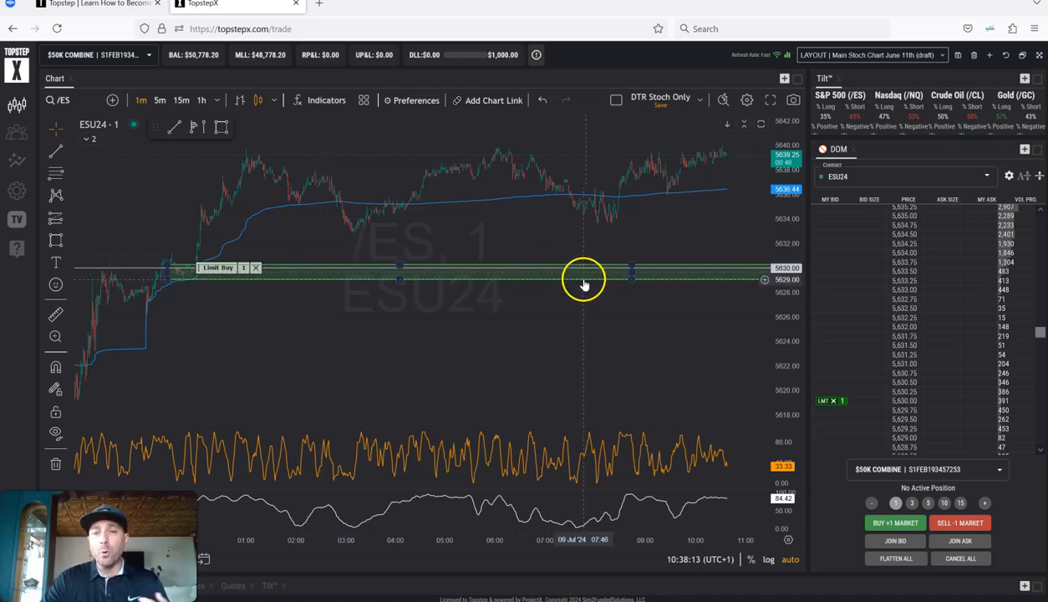
{"action": "mouse_move", "coordinate": [543, 255]}
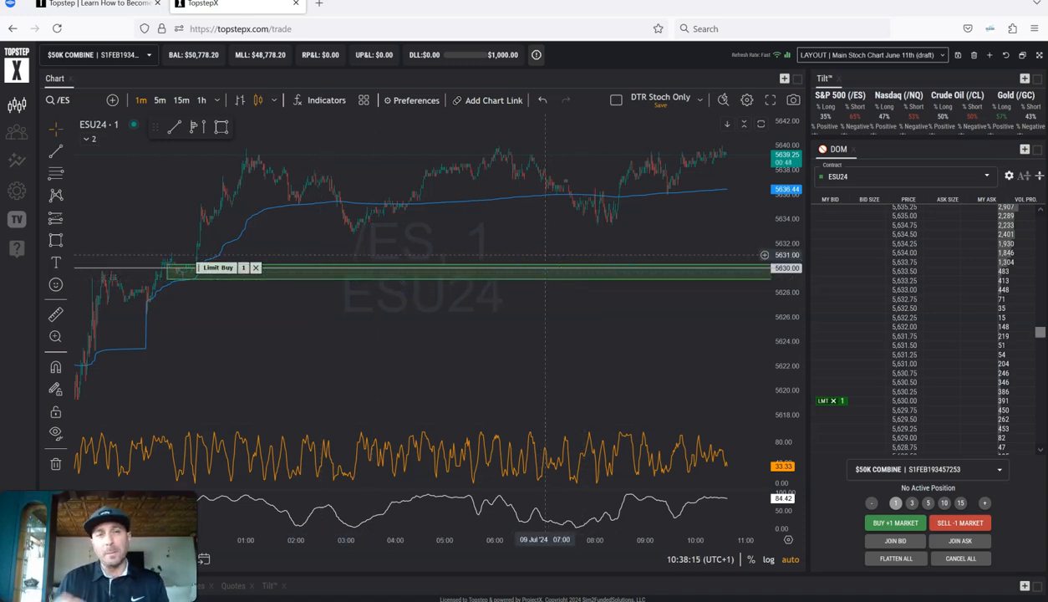